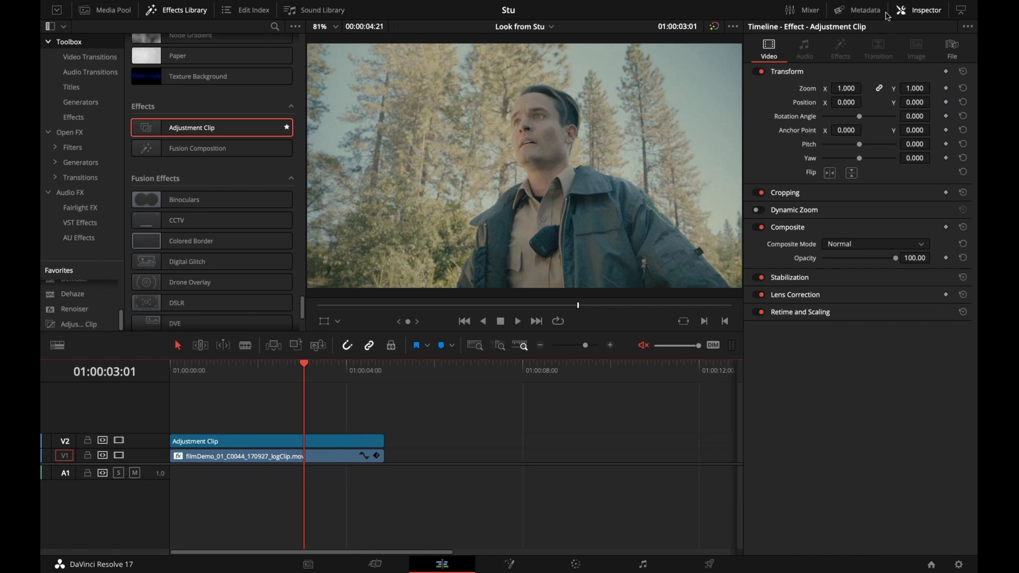
{"action": "mouse_move", "coordinate": [874, 288]}
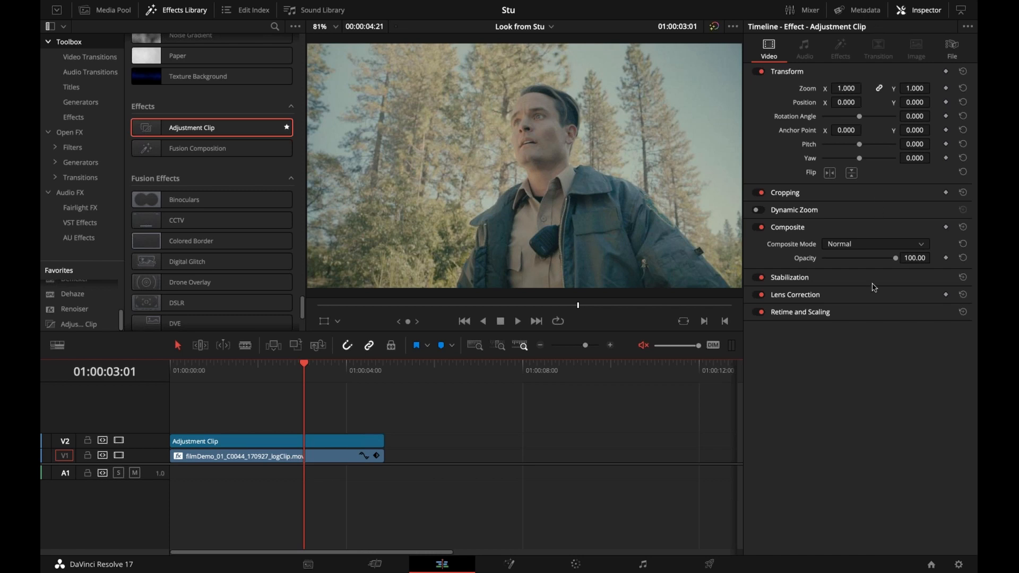
{"action": "mouse_move", "coordinate": [890, 289]}
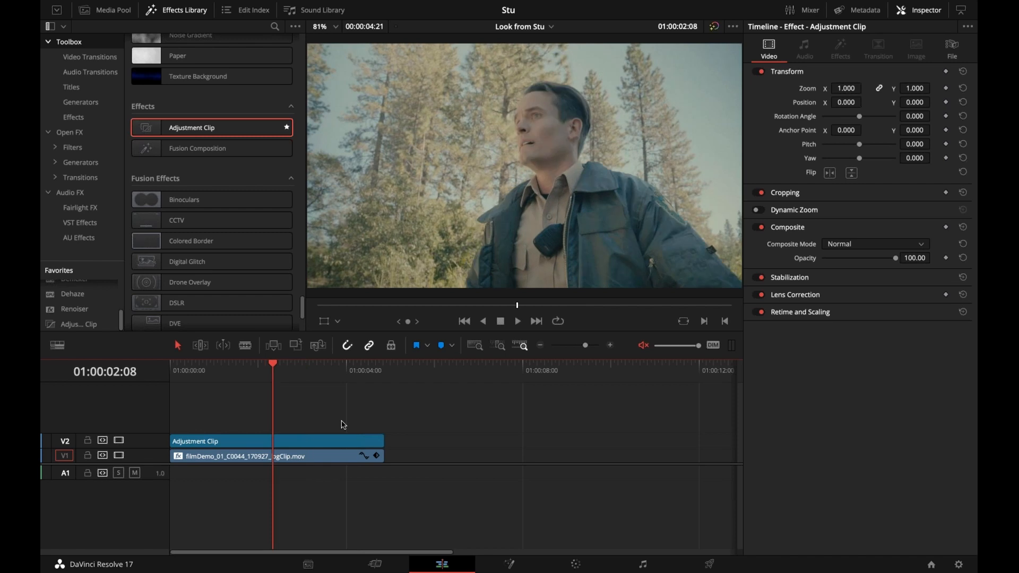
{"action": "mouse_move", "coordinate": [316, 446]}
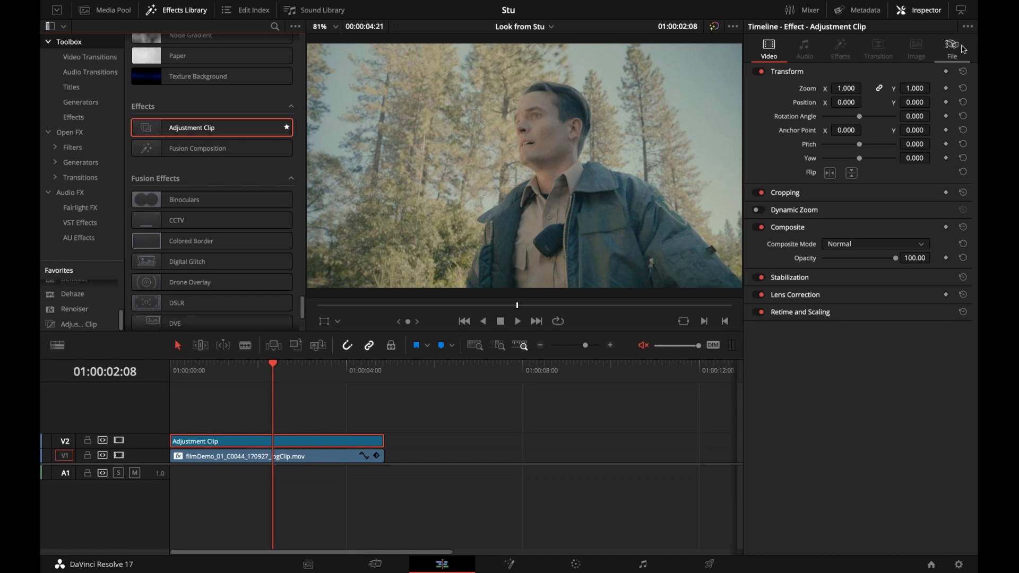
Select the log clip on V1 and show its Looks OpenFX effect in the Inspector.
{"action": "left_click", "coordinate": [227, 456]}
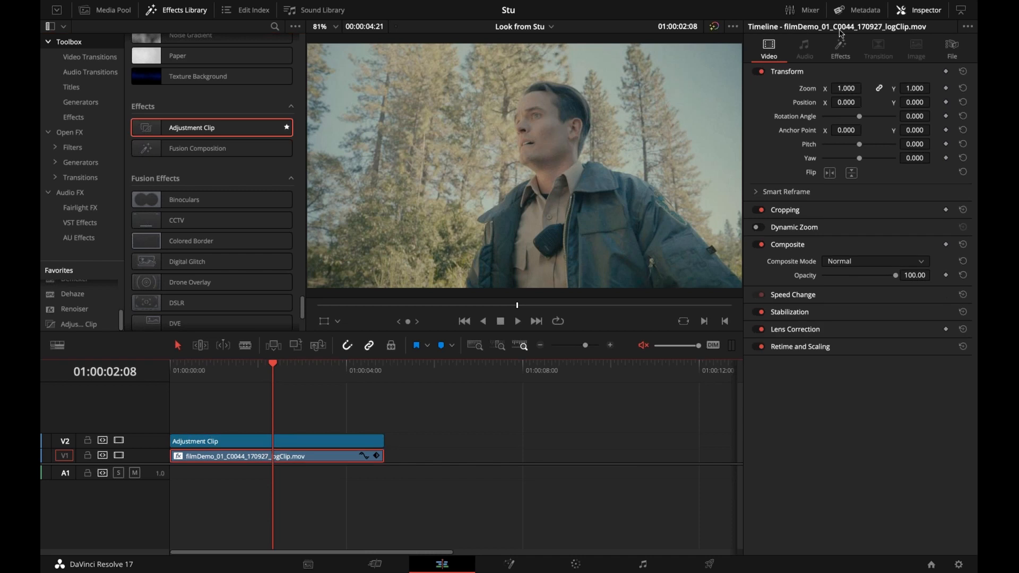
{"action": "left_click", "coordinate": [840, 47]}
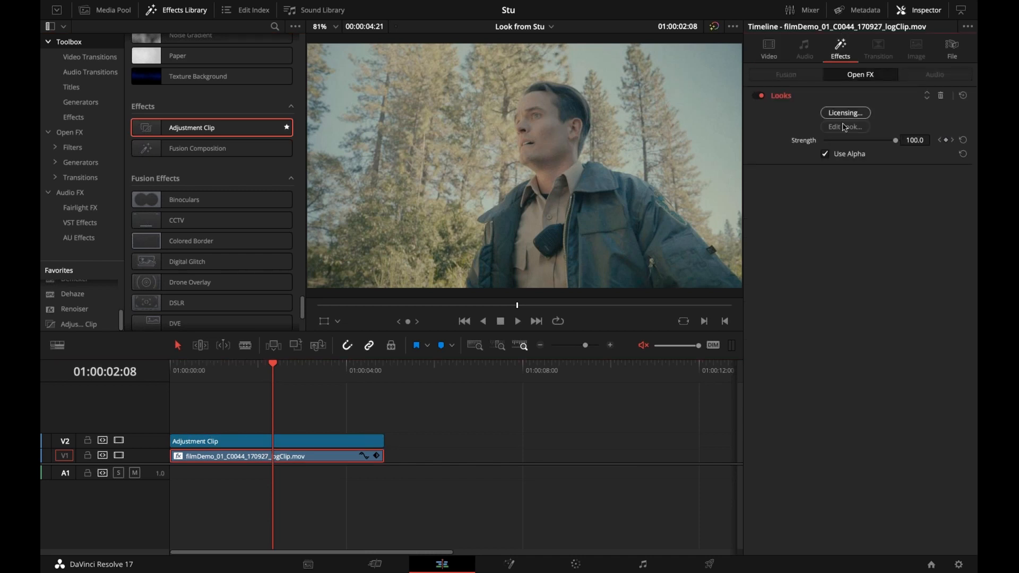
Launch the Magic Bullet Looks editor for the log clip's Looks effect.
{"action": "left_click", "coordinate": [845, 126]}
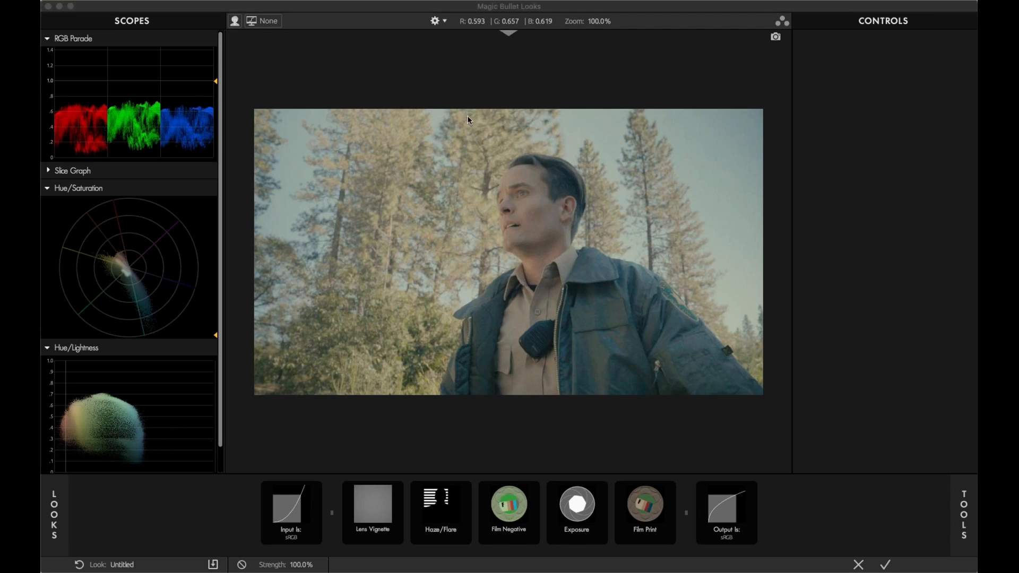
{"action": "mouse_move", "coordinate": [557, 264]}
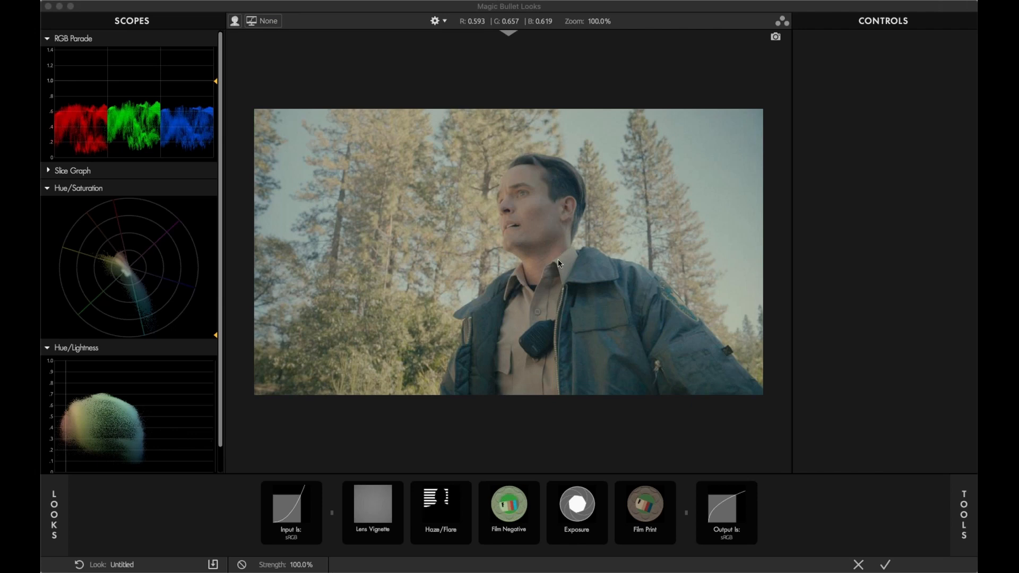
{"action": "mouse_move", "coordinate": [570, 250]}
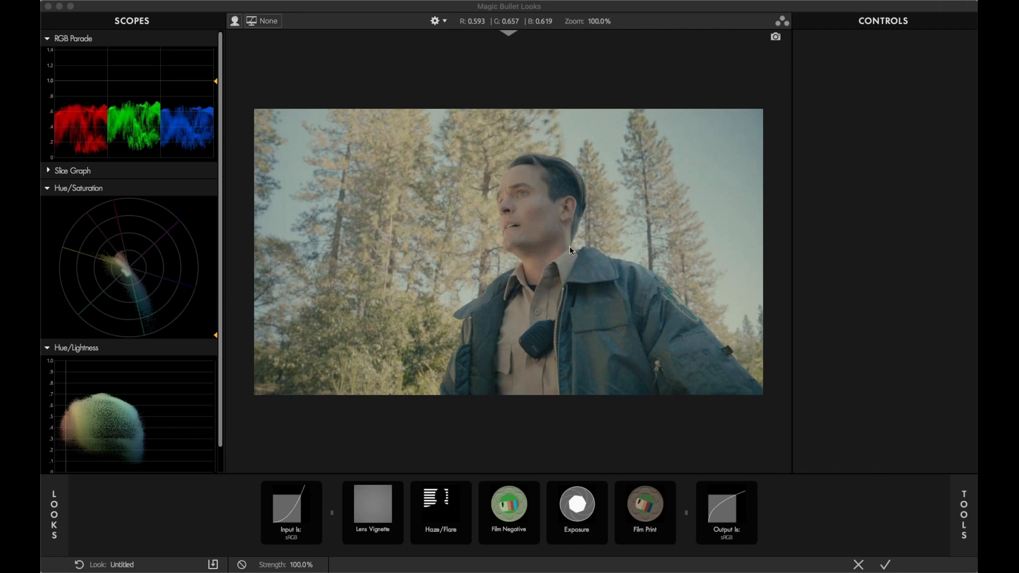
{"action": "mouse_move", "coordinate": [565, 255]}
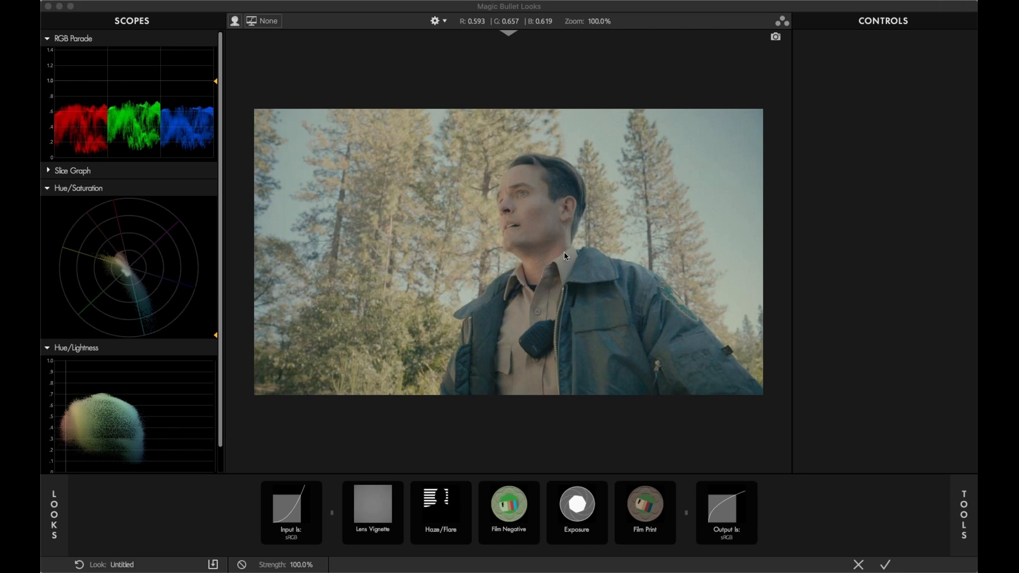
{"action": "mouse_move", "coordinate": [570, 280]}
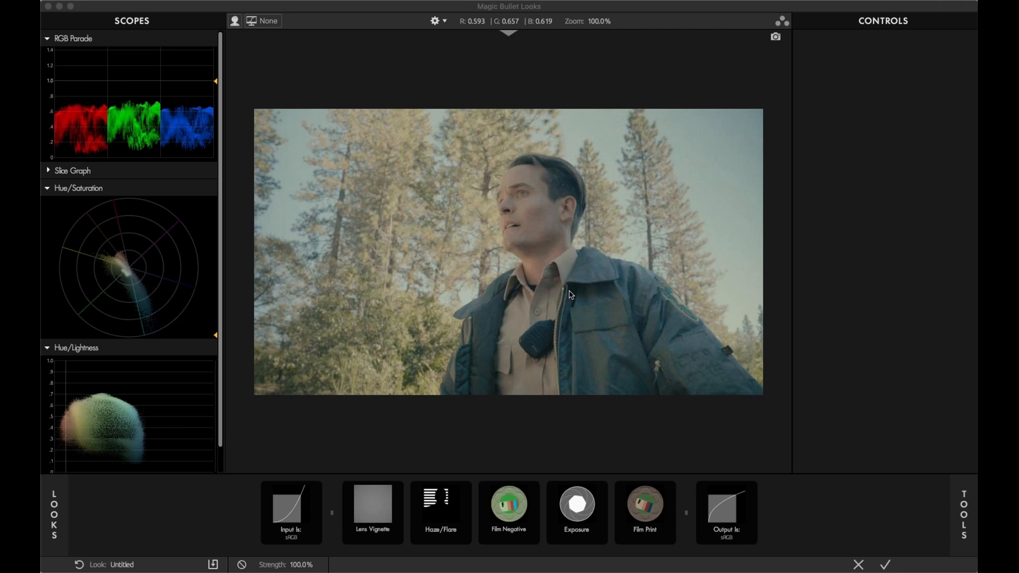
{"action": "mouse_move", "coordinate": [356, 160]}
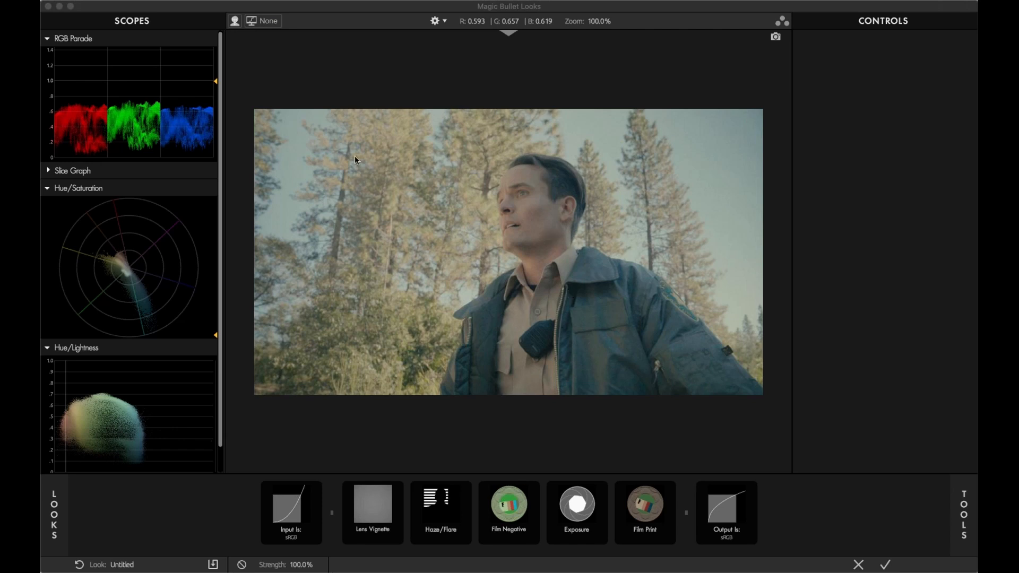
{"action": "mouse_move", "coordinate": [59, 514]}
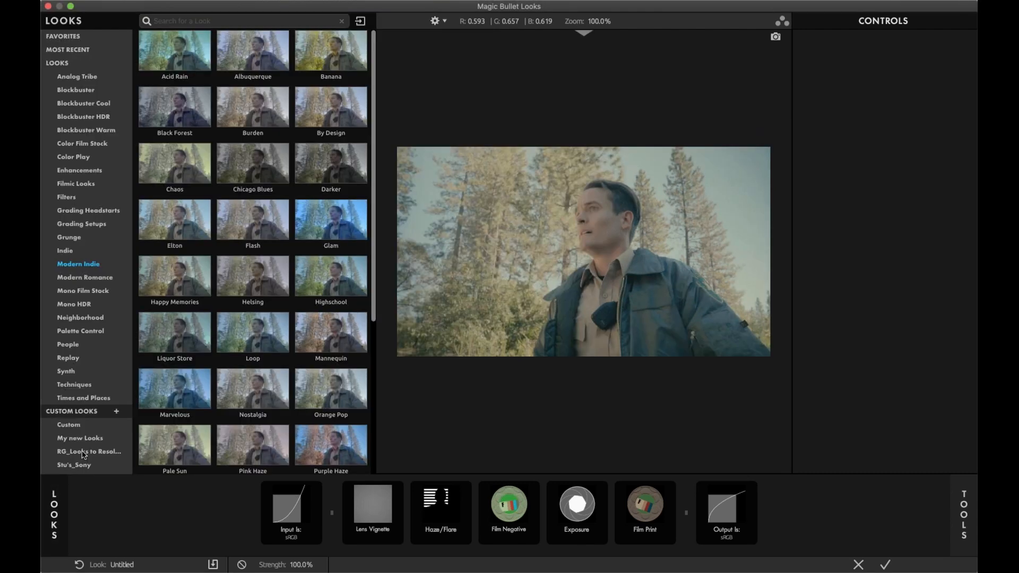
Show the Stu's_Sony custom looks collection holding the COS Fuji 01 preset.
{"action": "left_click", "coordinate": [74, 465]}
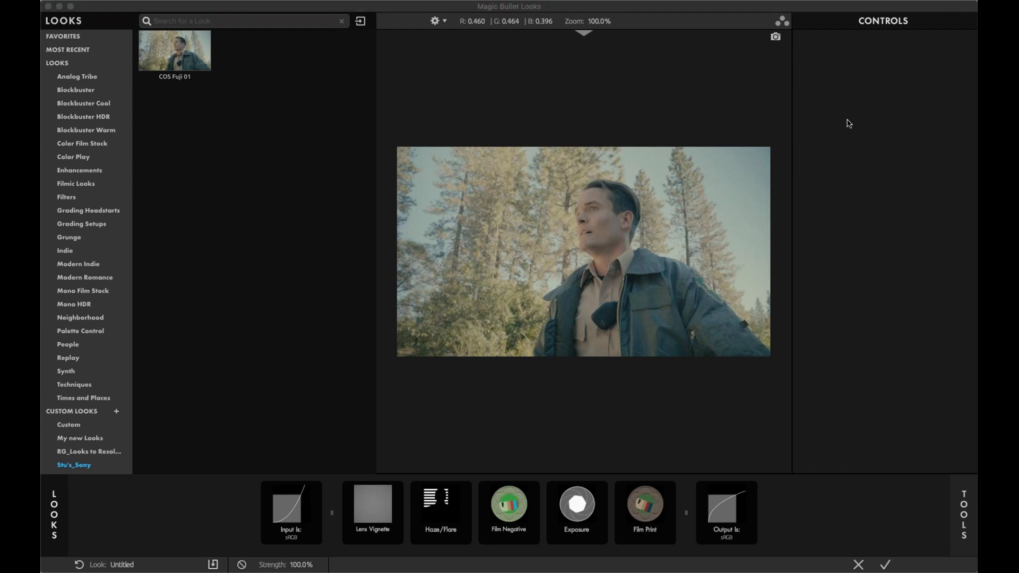
{"action": "mouse_move", "coordinate": [818, 300]}
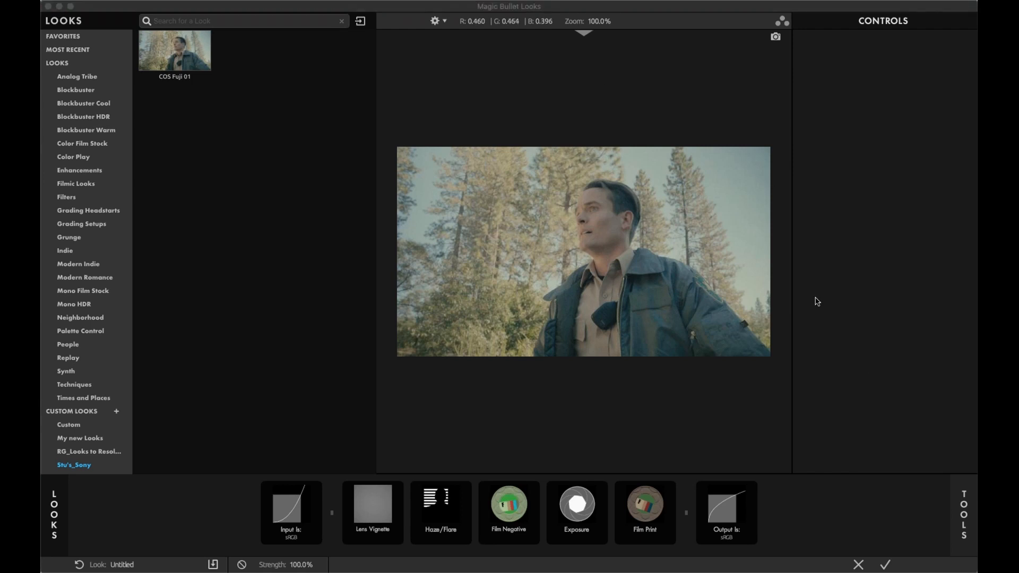
{"action": "mouse_move", "coordinate": [811, 249]}
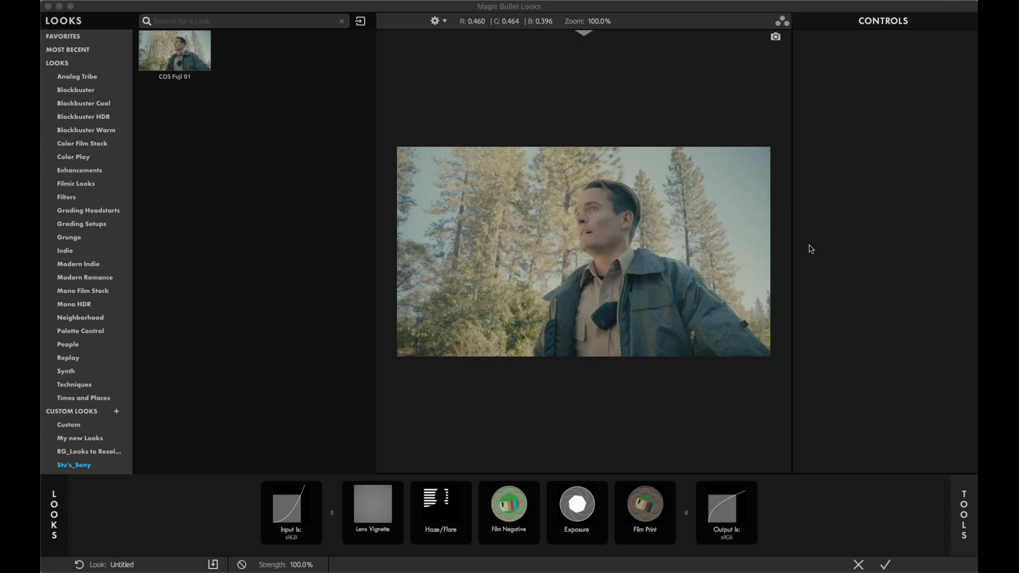
{"action": "mouse_move", "coordinate": [643, 260]}
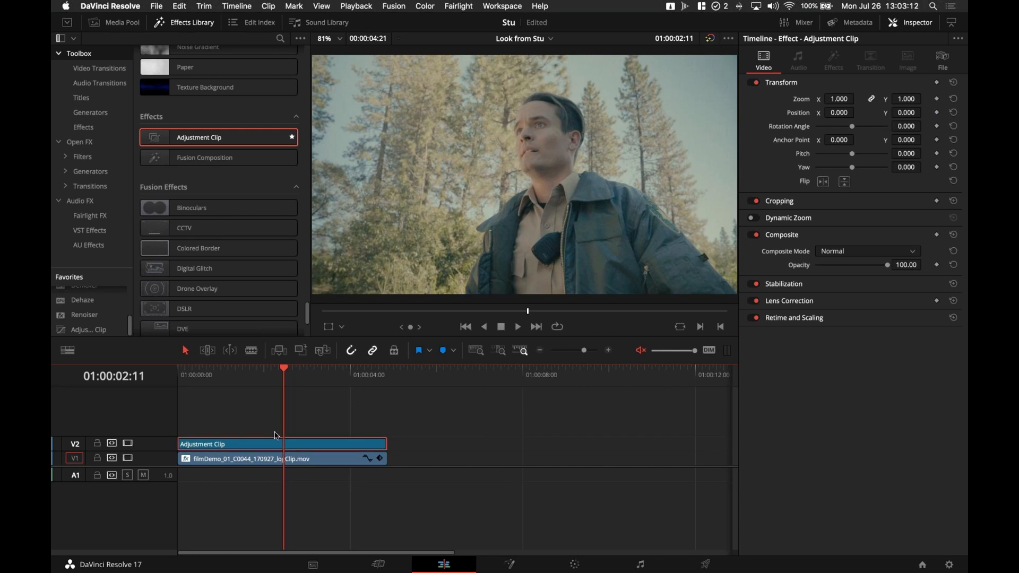
{"action": "mouse_move", "coordinate": [612, 531]}
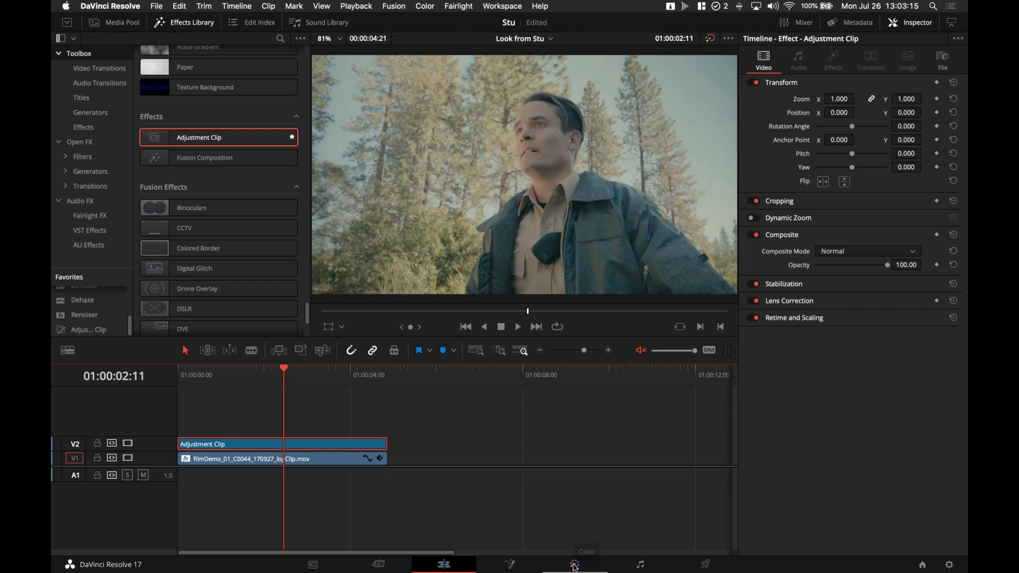
Visit the Color page briefly and return to the Edit page timeline.
{"action": "left_click", "coordinate": [573, 564]}
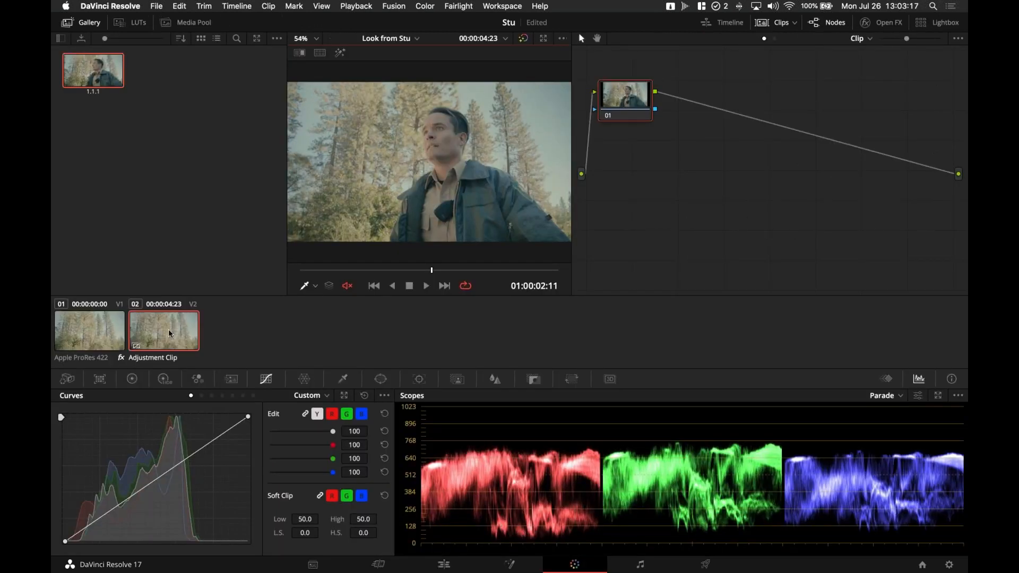
{"action": "mouse_move", "coordinate": [191, 337]}
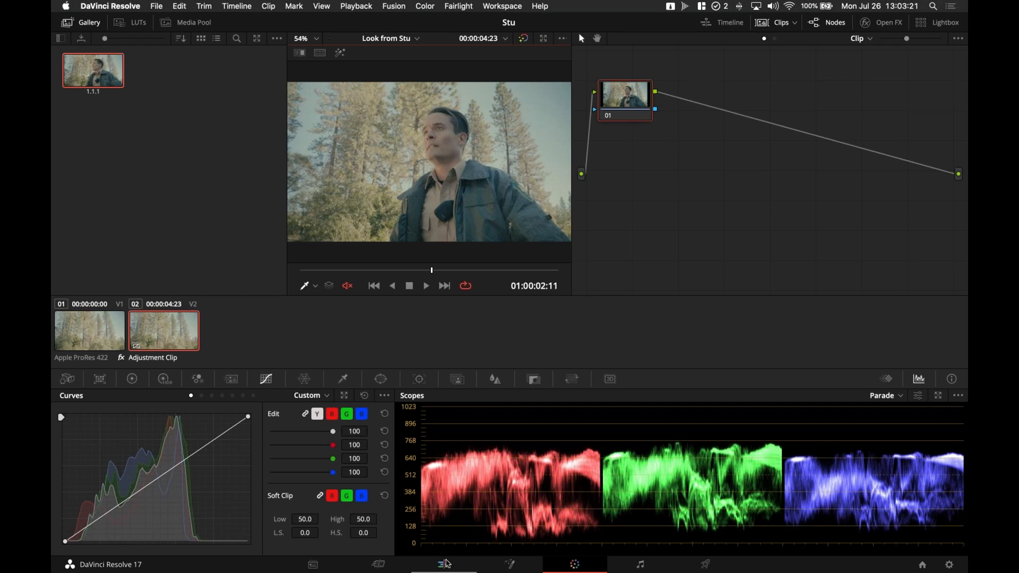
{"action": "left_click", "coordinate": [444, 564]}
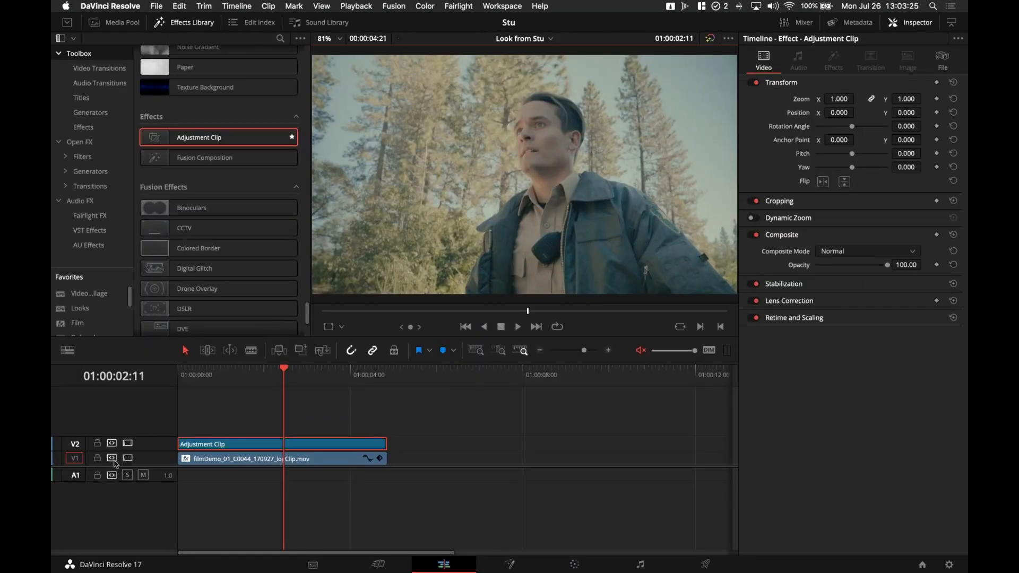
{"action": "mouse_move", "coordinate": [127, 458]}
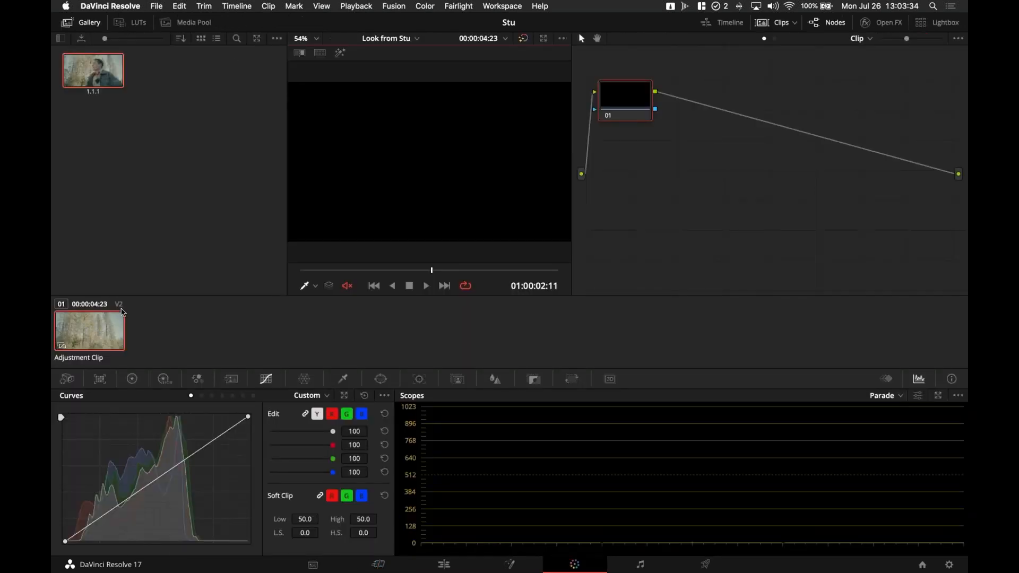
{"action": "mouse_move", "coordinate": [161, 337]}
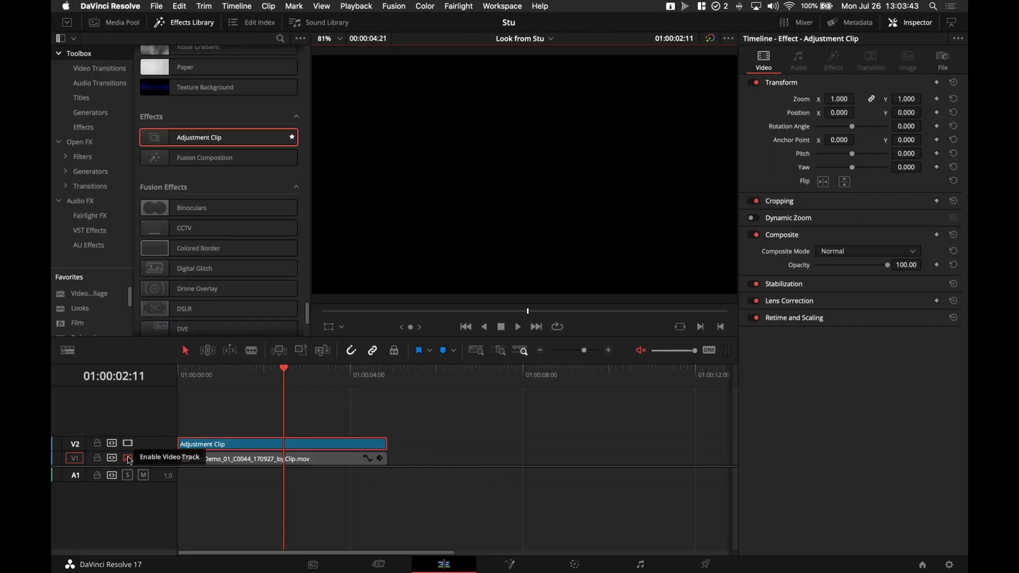
Re-enable the V1 video track so the forest footage shows again.
{"action": "left_click", "coordinate": [128, 458]}
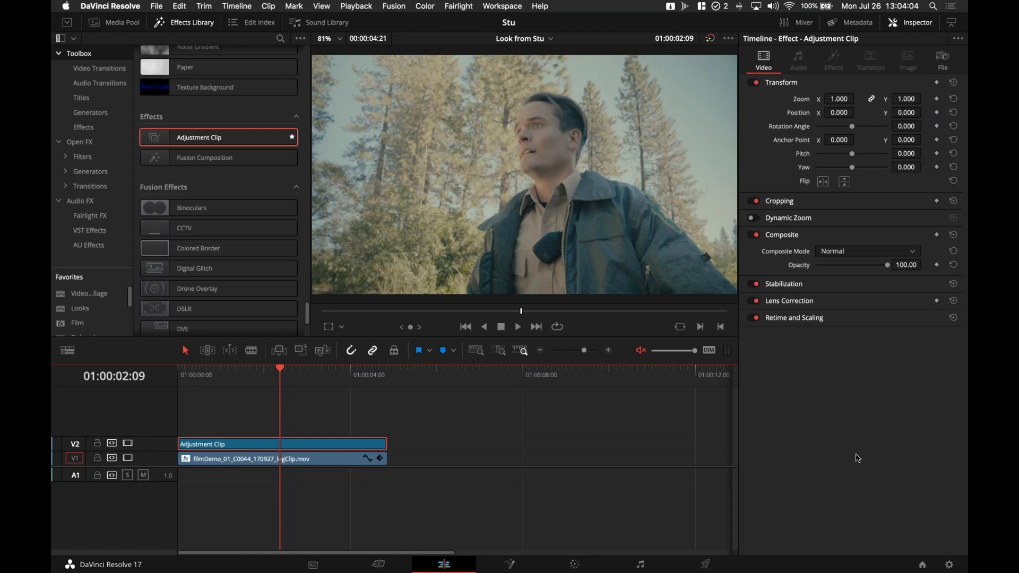
{"action": "mouse_move", "coordinate": [450, 448]}
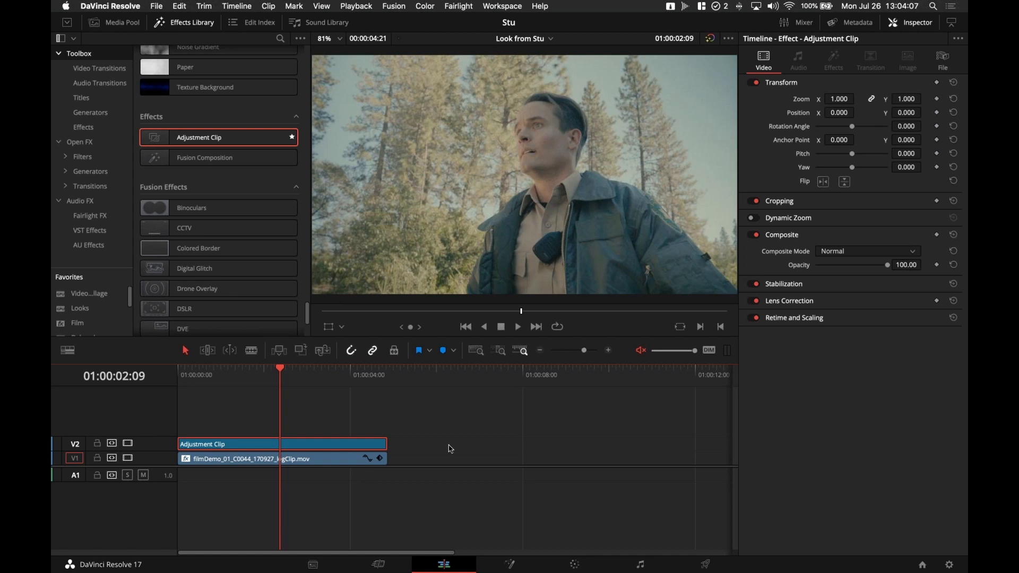
Extend the adjustment clip to about 11 seconds, past the log clip, and select the log clip.
{"action": "left_click_drag", "start_coordinate": [386, 444], "coordinate": [398, 444]}
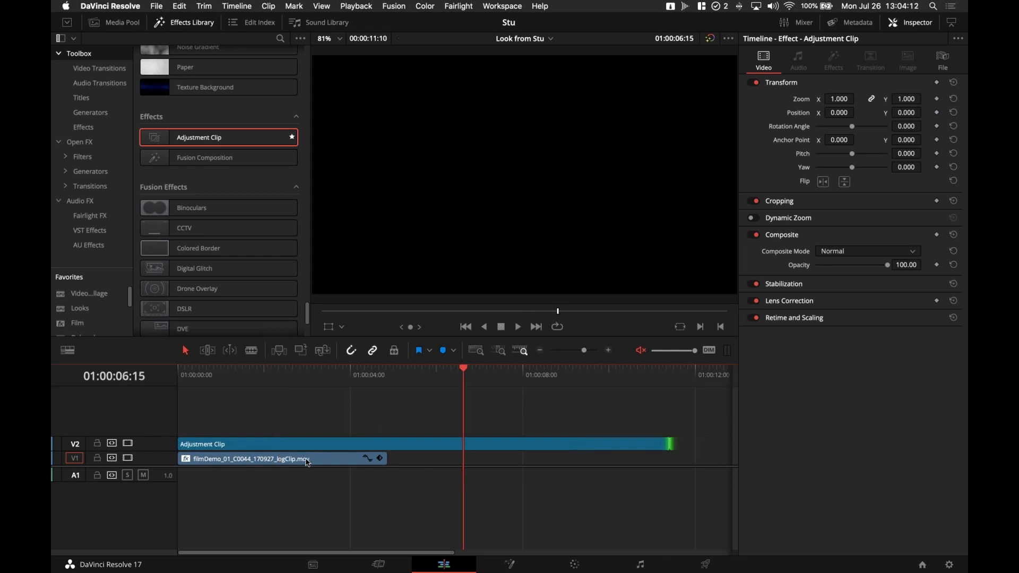
{"action": "left_click", "coordinate": [279, 459]}
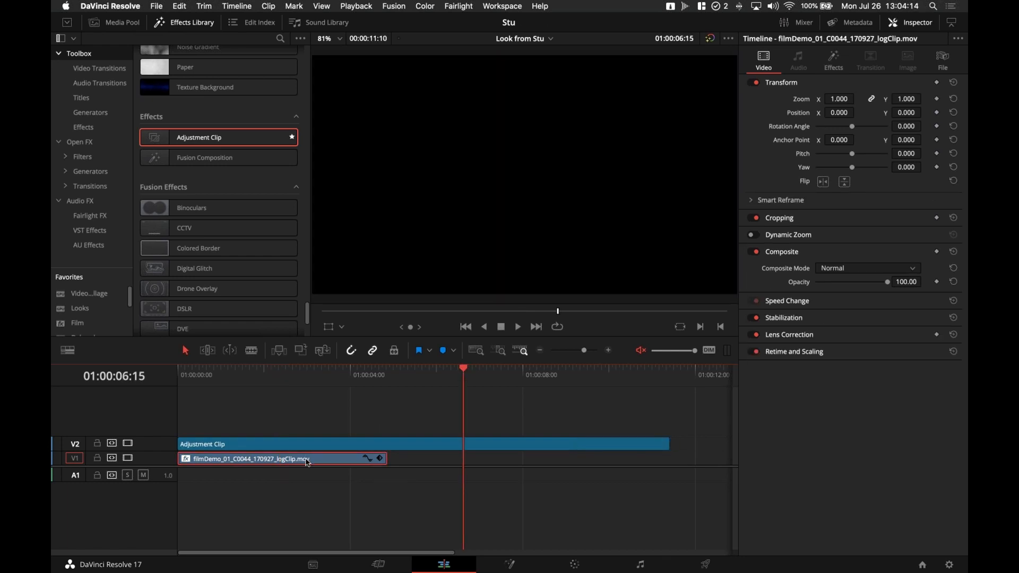